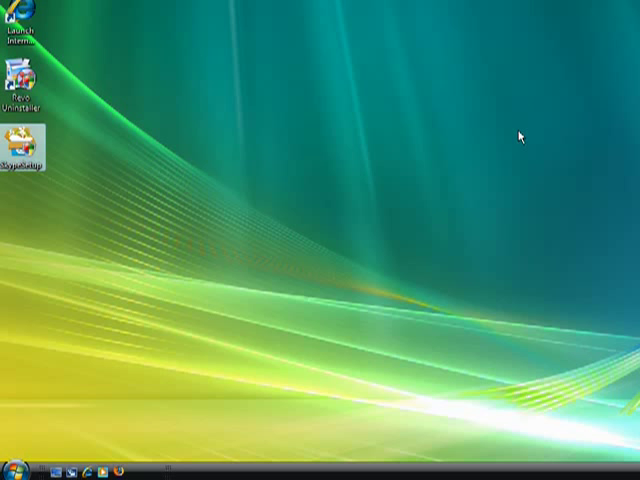
mouse_move(452, 188)
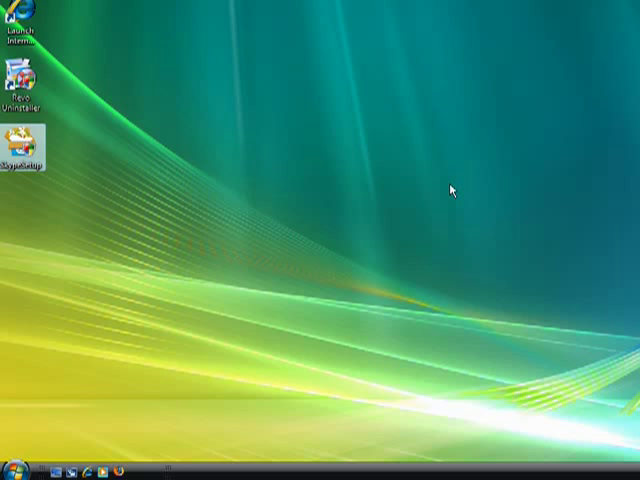
mouse_move(405, 189)
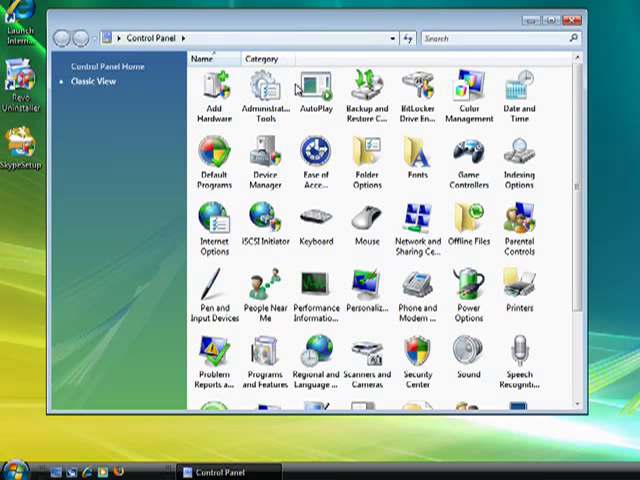
mouse_move(310, 90)
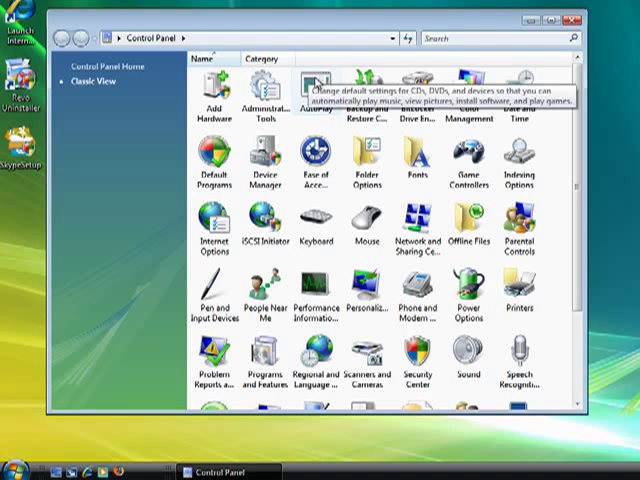
mouse_move(430, 24)
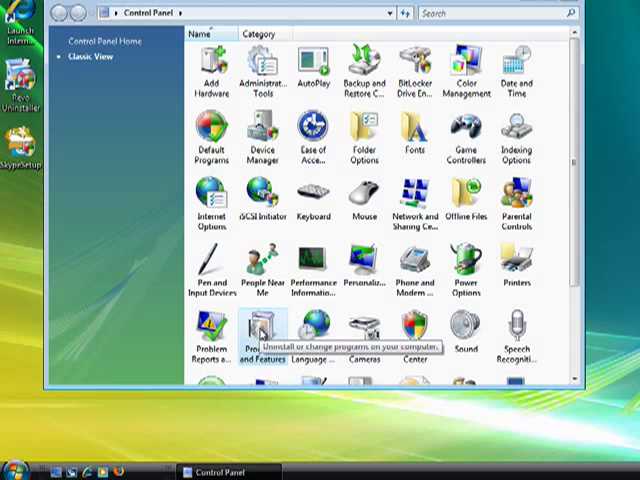
- Open Programs and Features from the Control Panel Classic View
double_click(257, 335)
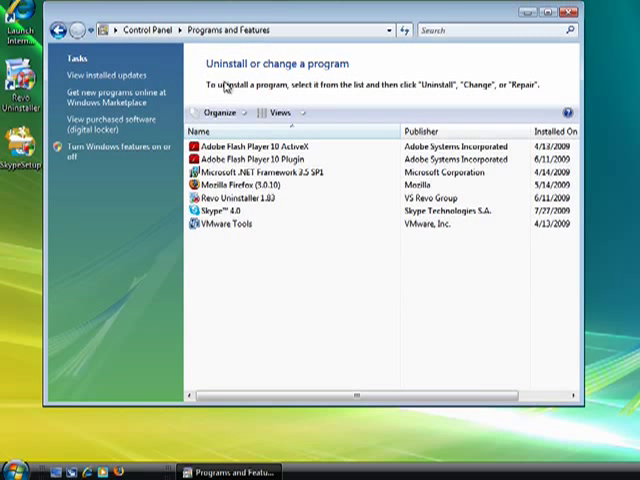
- Select Skype 4.0 in the installed programs list and uninstall it
left_click(230, 213)
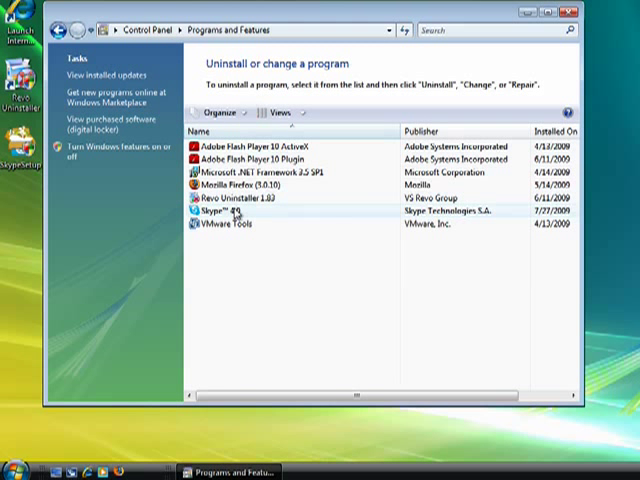
left_click(240, 211)
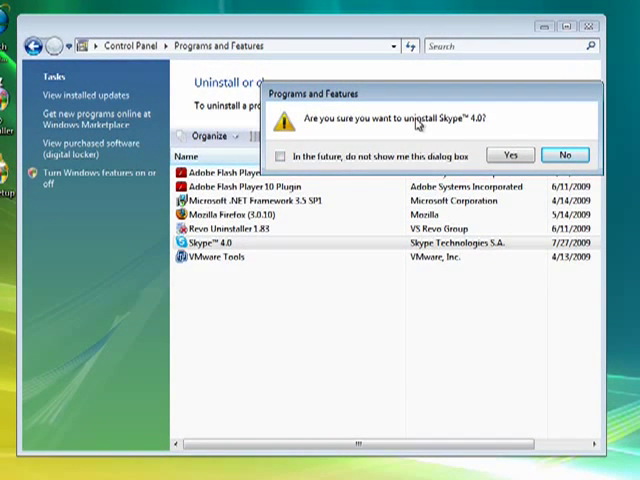
- Confirm Skype 4.0 removal and allow it in the User Account Control prompt
left_click(510, 154)
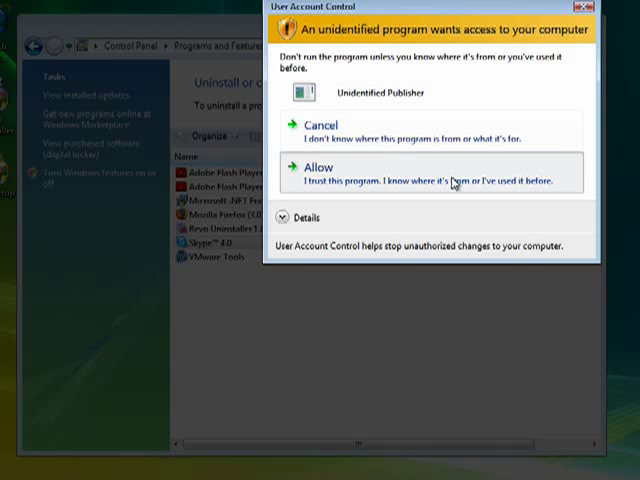
left_click(318, 167)
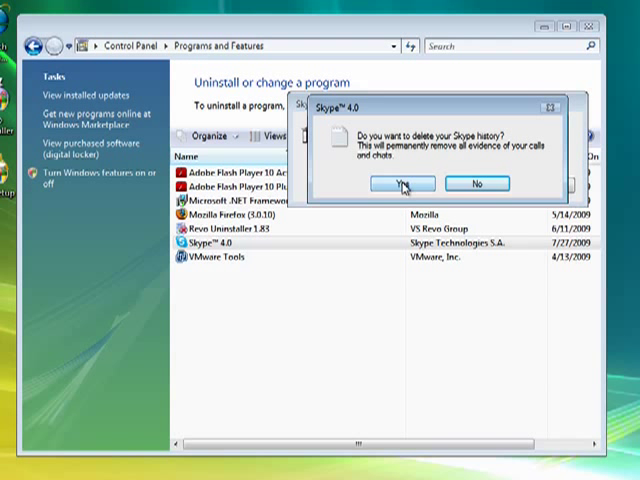
mouse_move(427, 169)
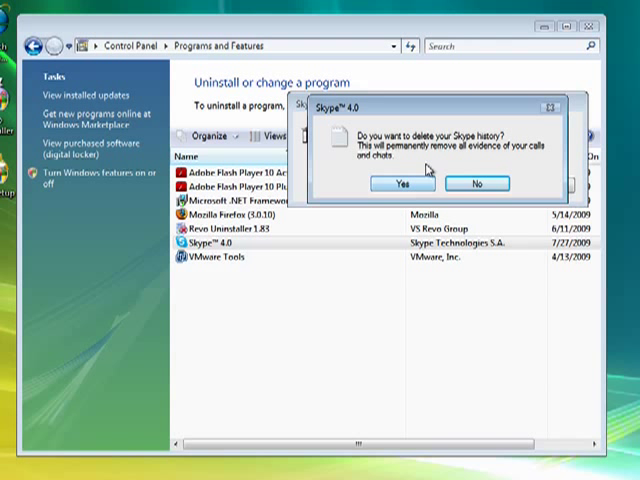